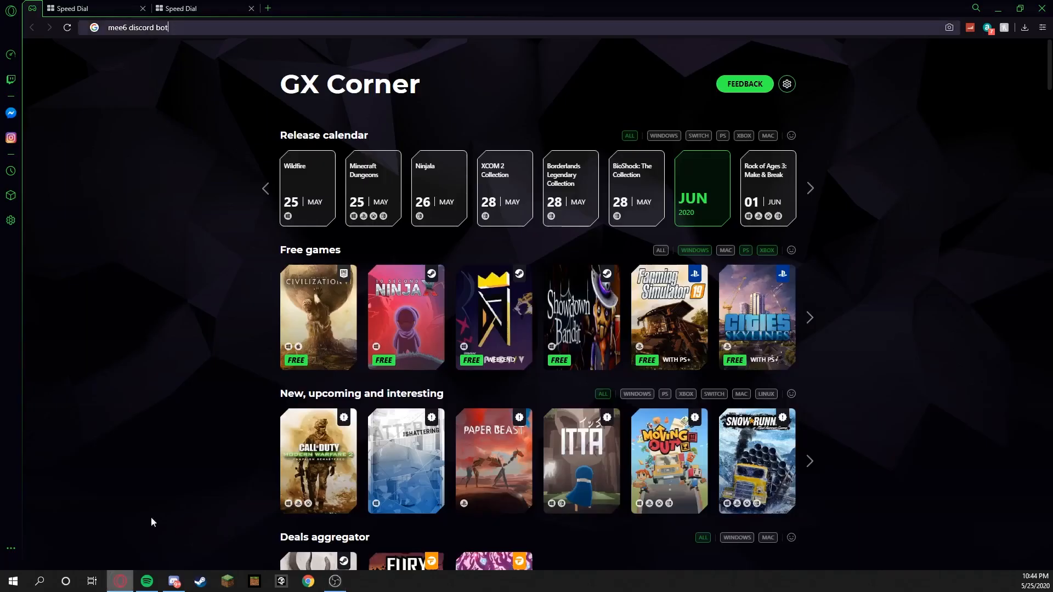
Find MEE6 on mee6.xyz via Google and authorize it for Test Server.
triple_click(138, 27)
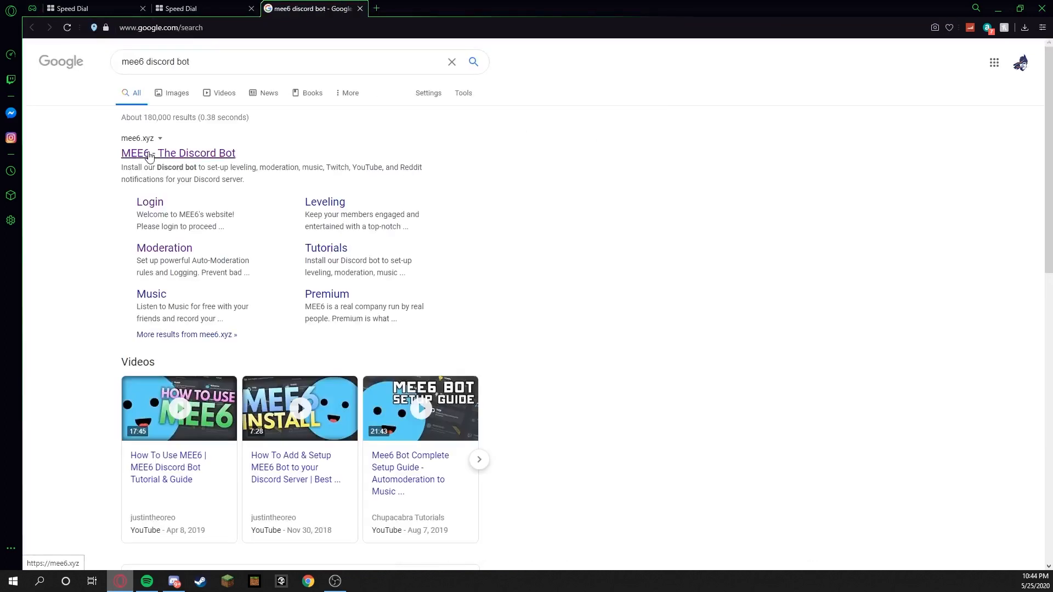
click(177, 153)
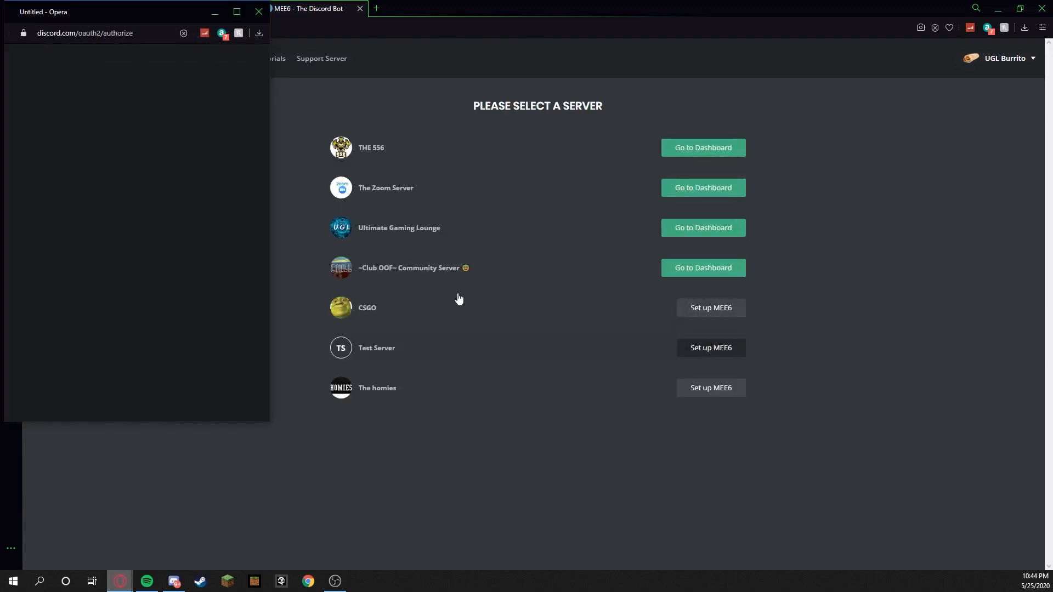
click(711, 348)
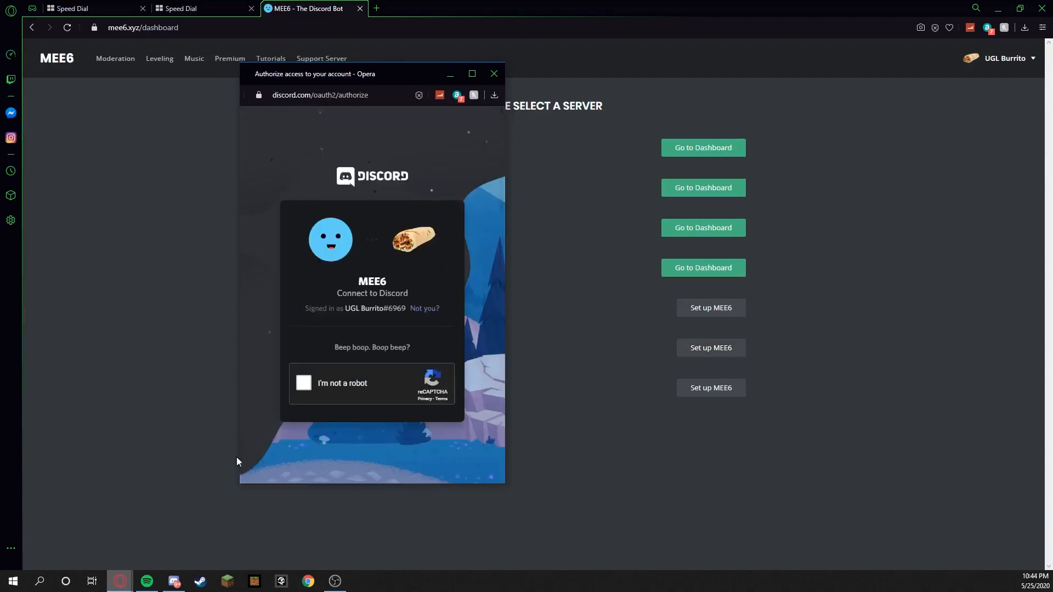
click(303, 383)
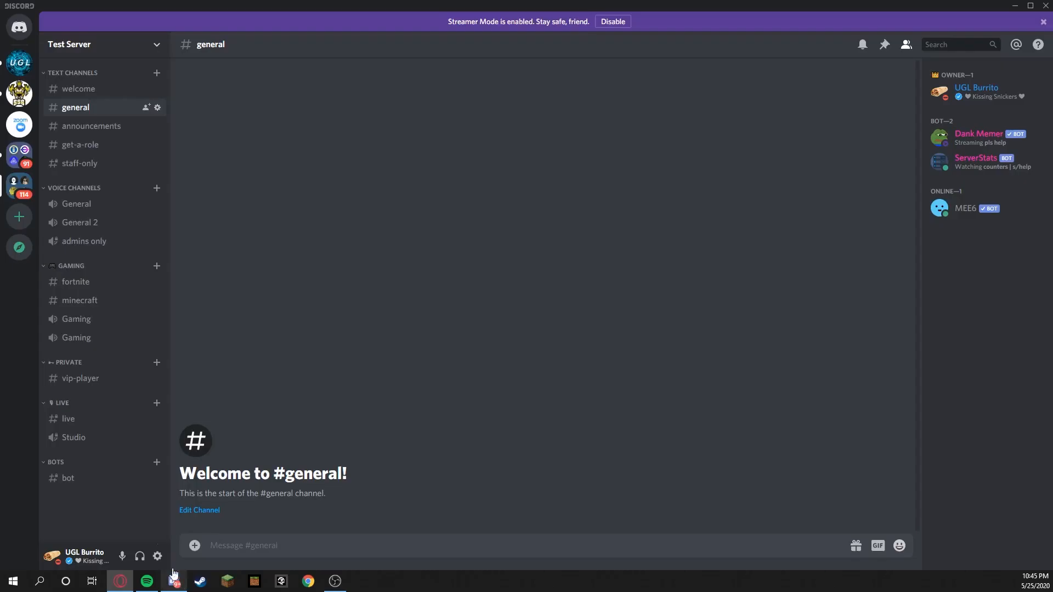
In Test Server settings, drag the MEE6 role above Owner, then close settings.
click(101, 45)
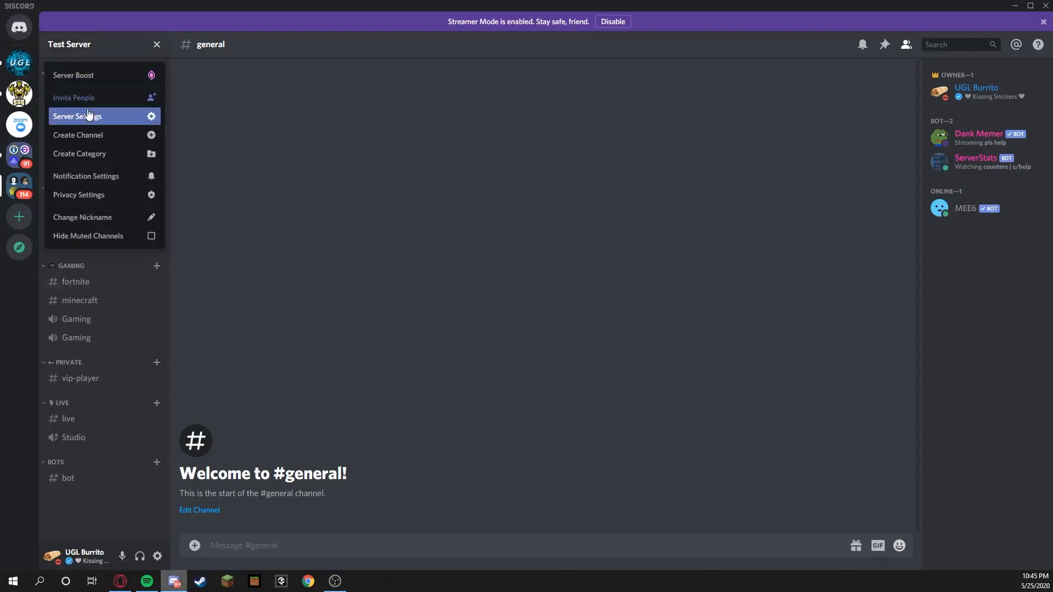
click(79, 116)
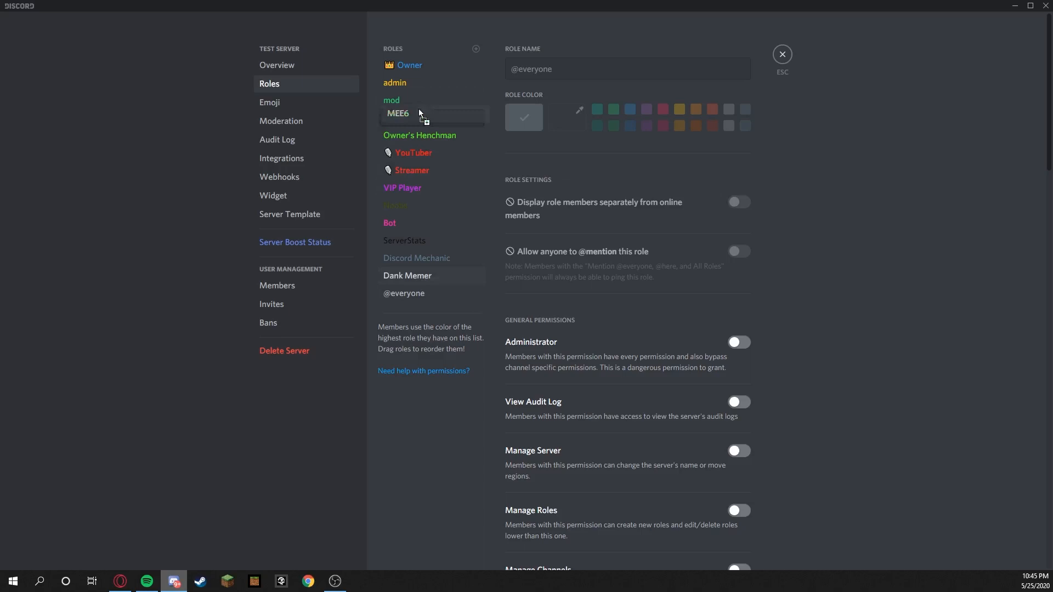
drag(398, 113, 394, 65)
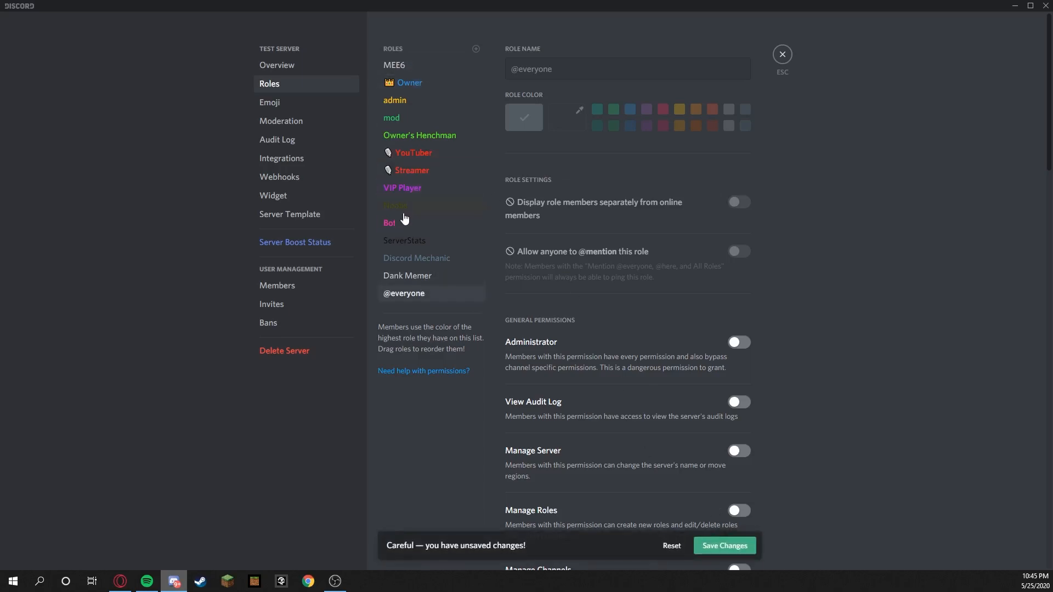
mouse_move(881, 527)
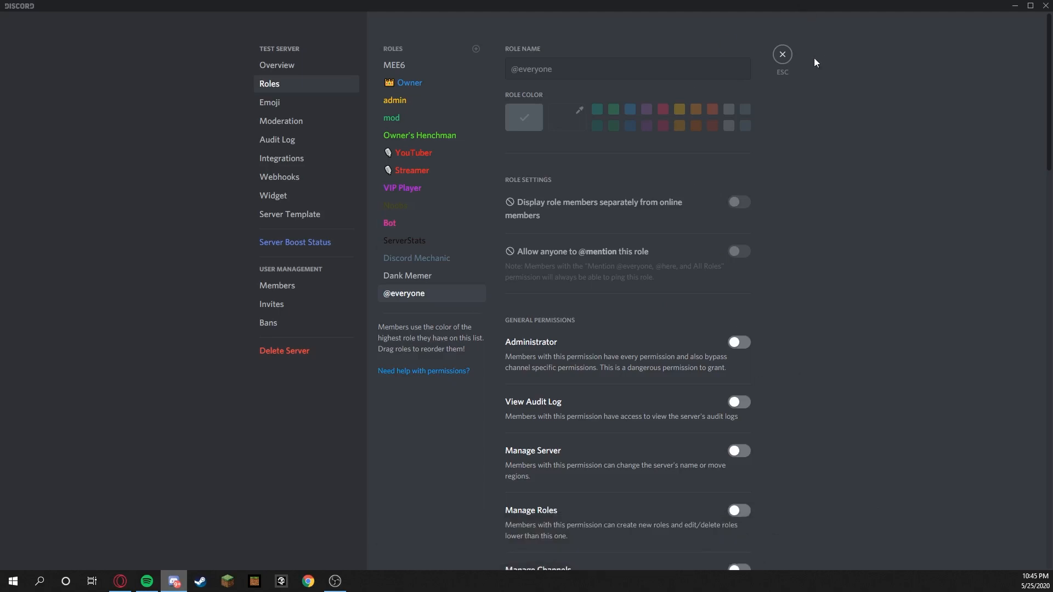
click(782, 54)
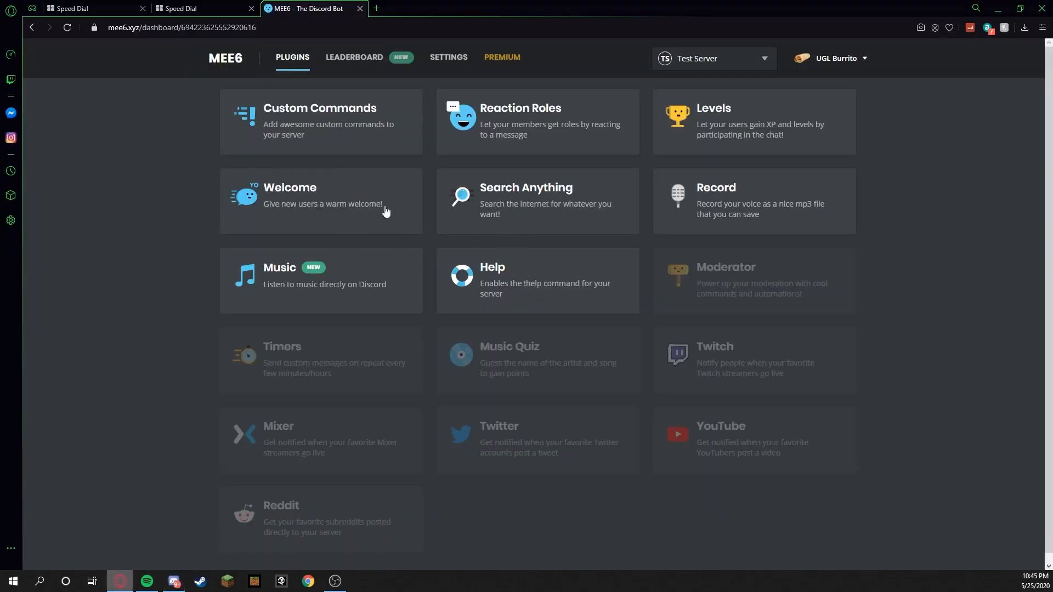
In the Welcome plugin, remove and save the Bot role, then re-enable role-giving.
click(321, 201)
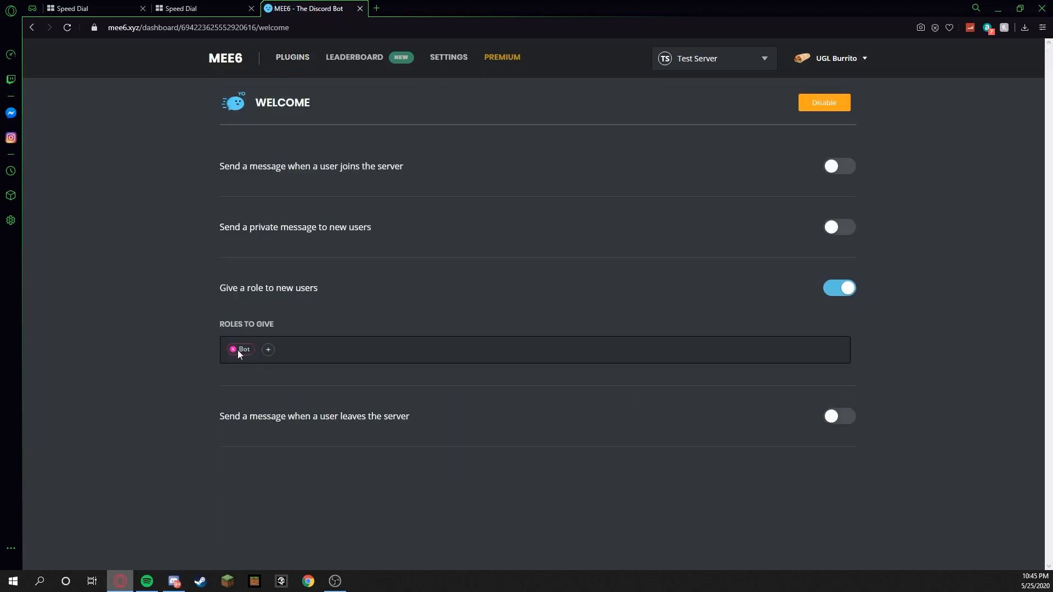
click(234, 349)
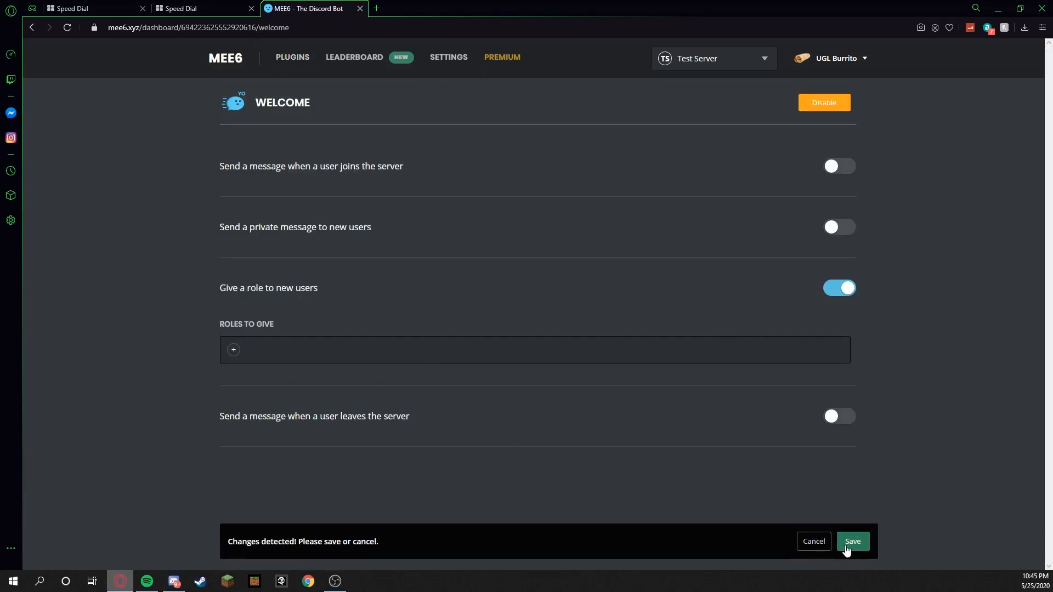
click(233, 350)
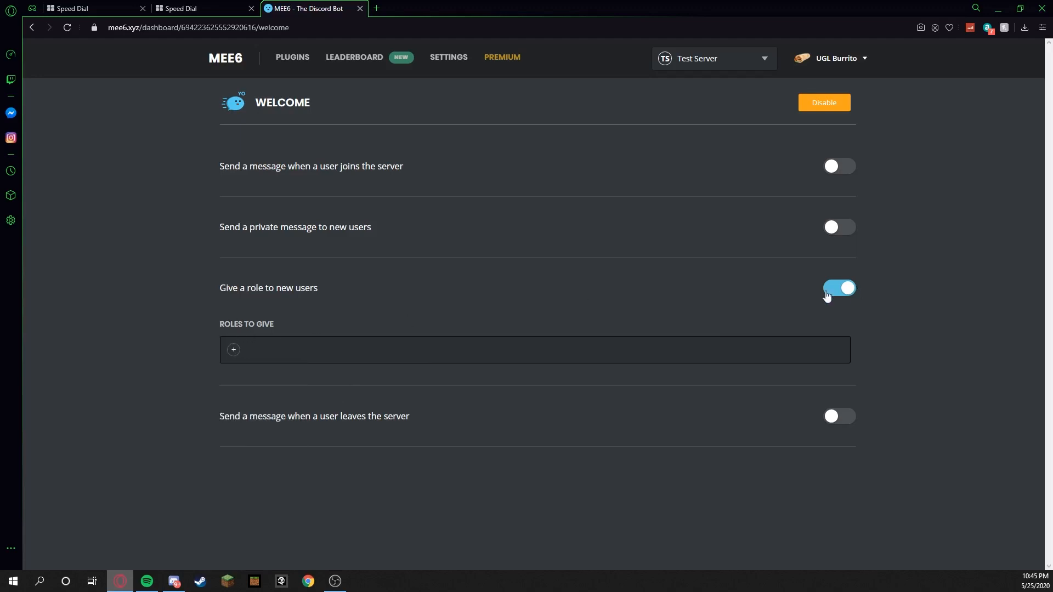
click(839, 287)
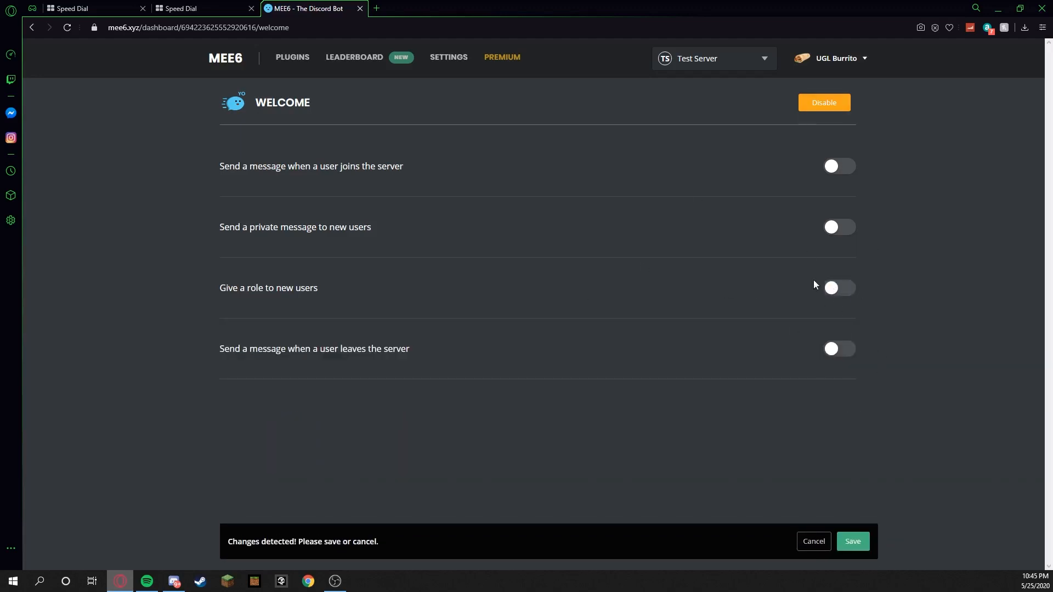
click(838, 287)
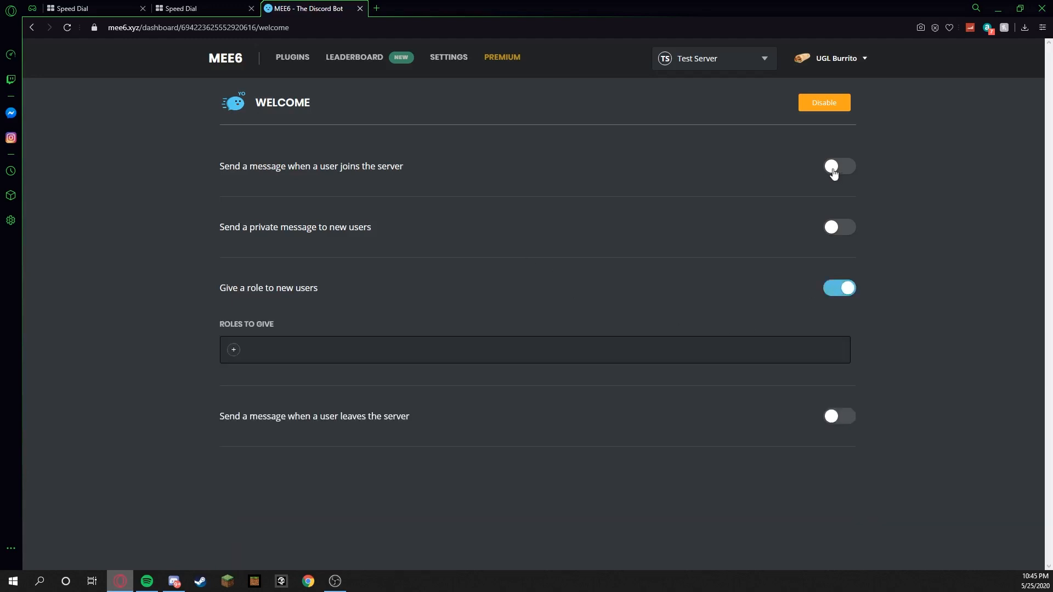
Enable join messages and add Bot under Roles to Give for new users.
click(839, 165)
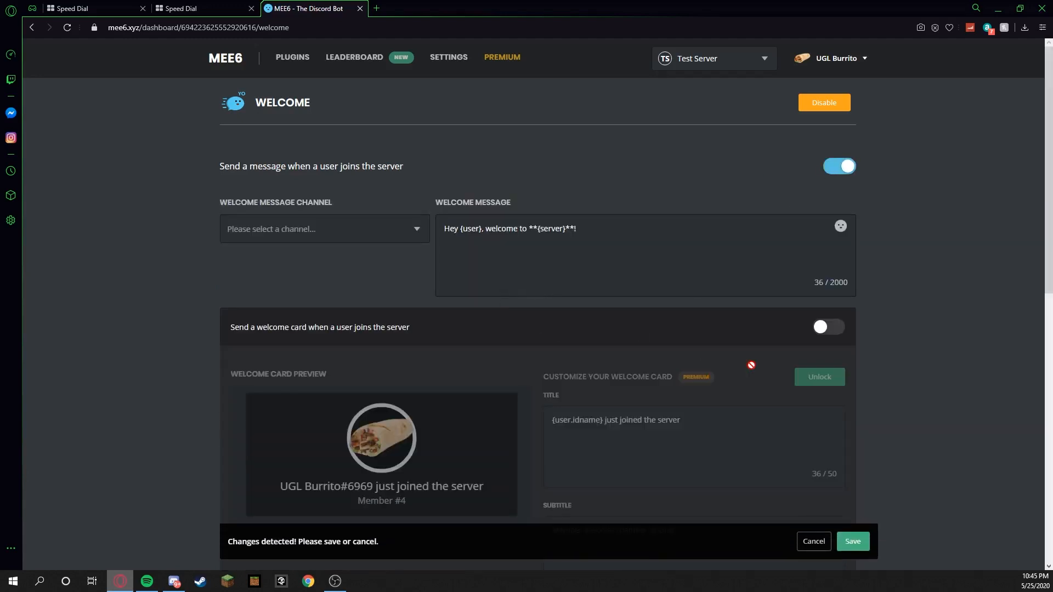
scroll(down, 3)
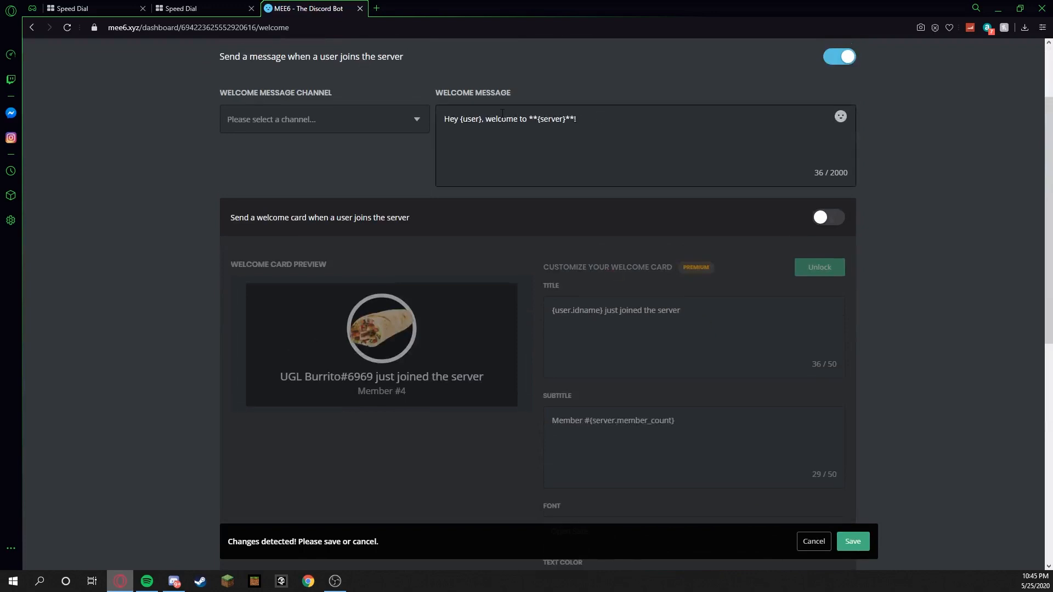
scroll(down, 3)
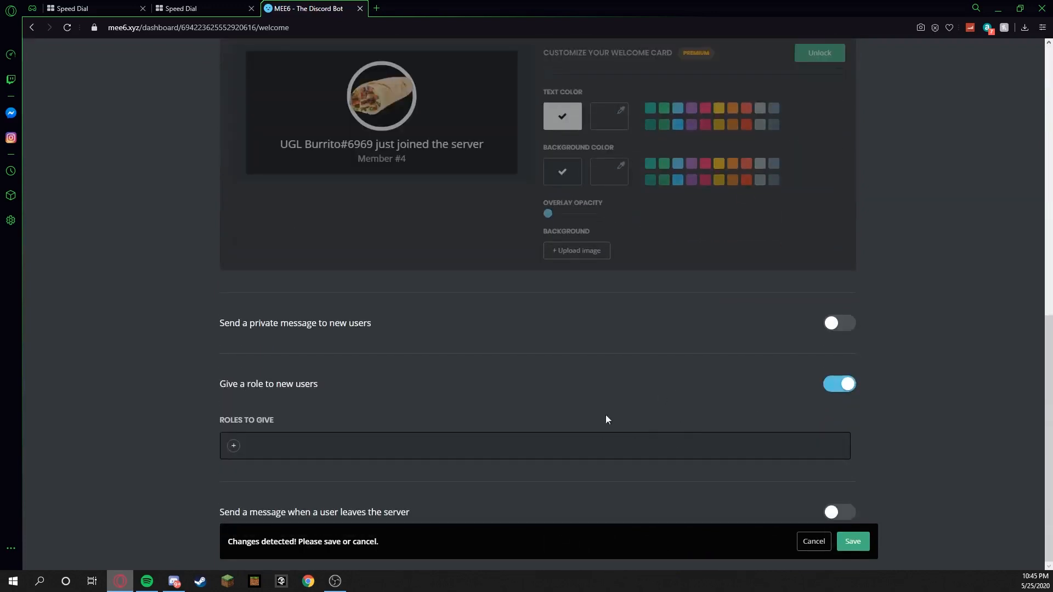
mouse_move(415, 153)
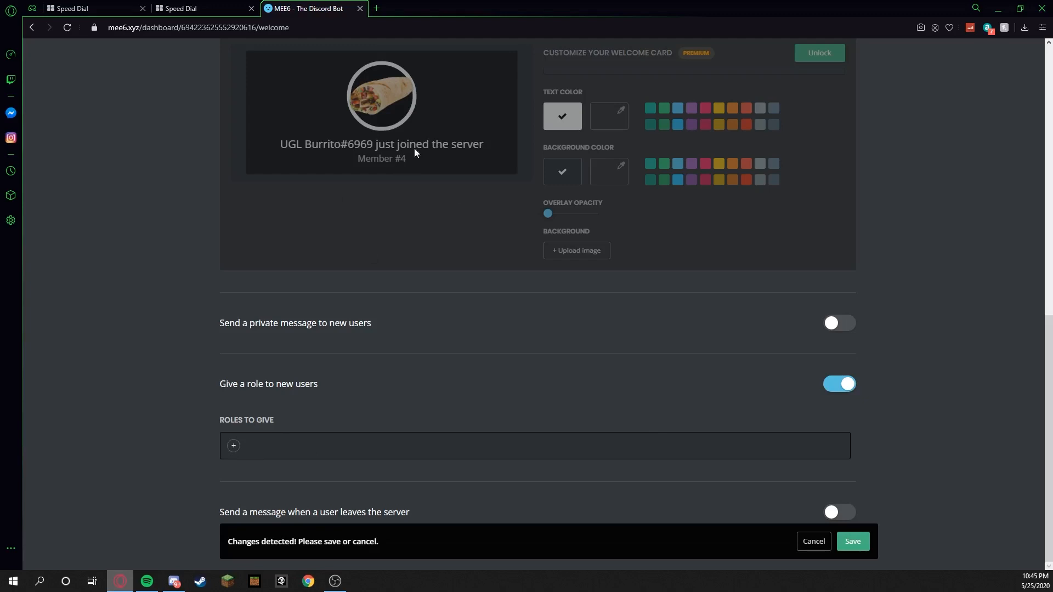
mouse_move(233, 453)
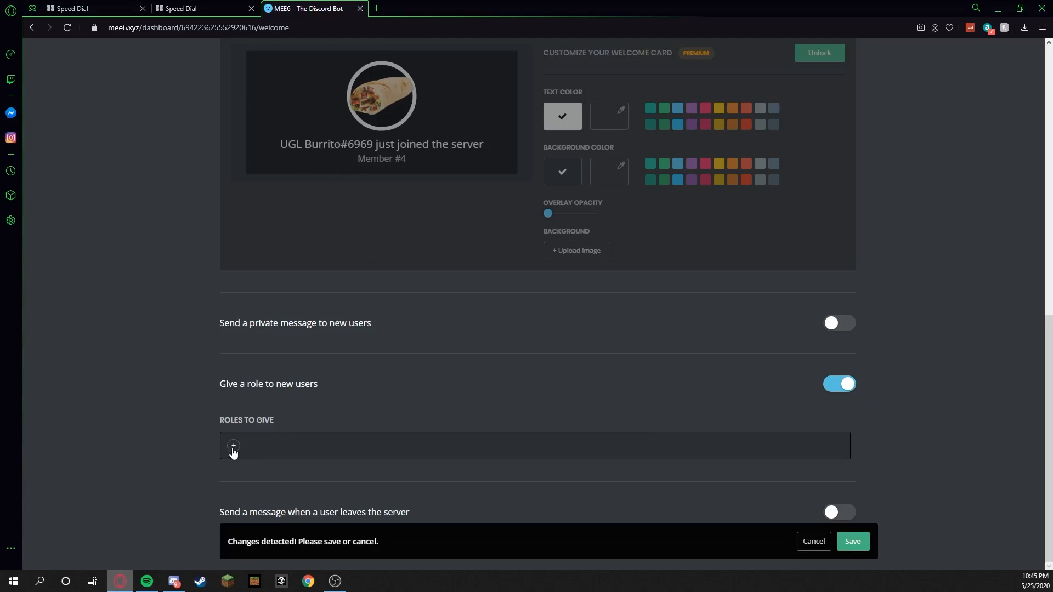
click(234, 446)
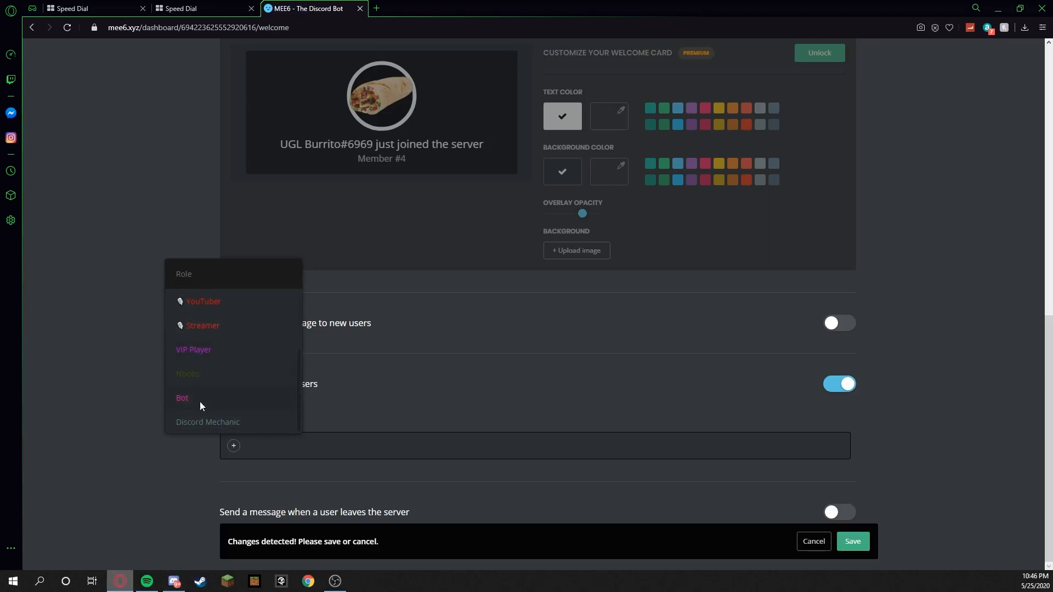
click(182, 398)
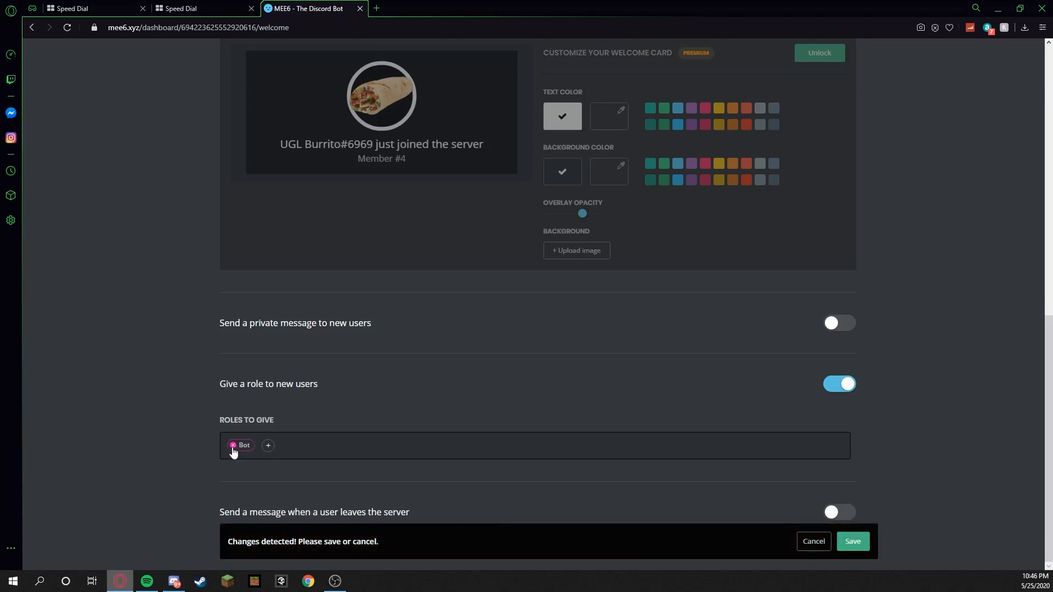
click(267, 445)
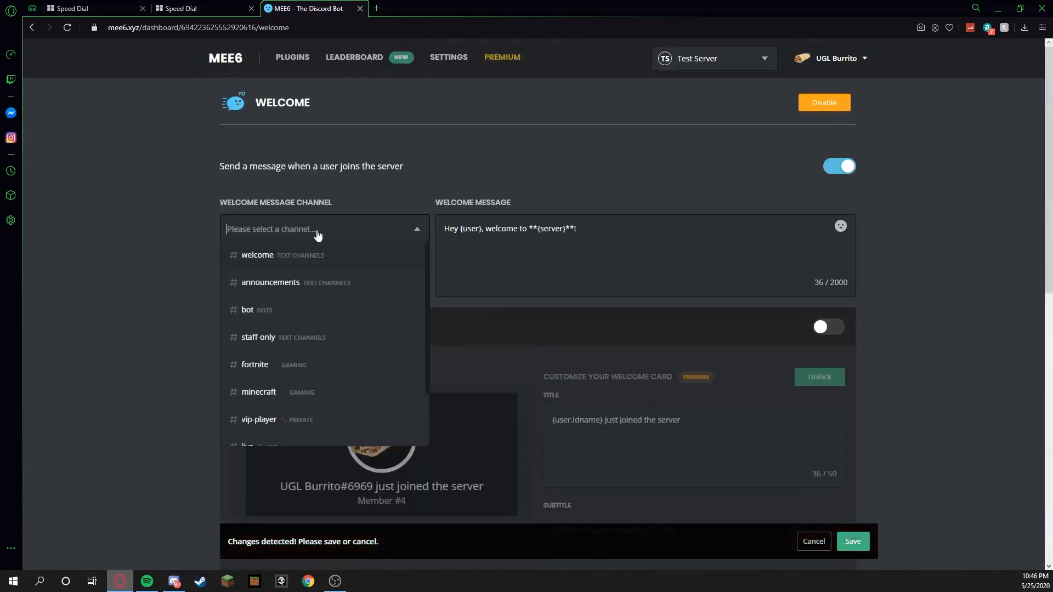
click(257, 255)
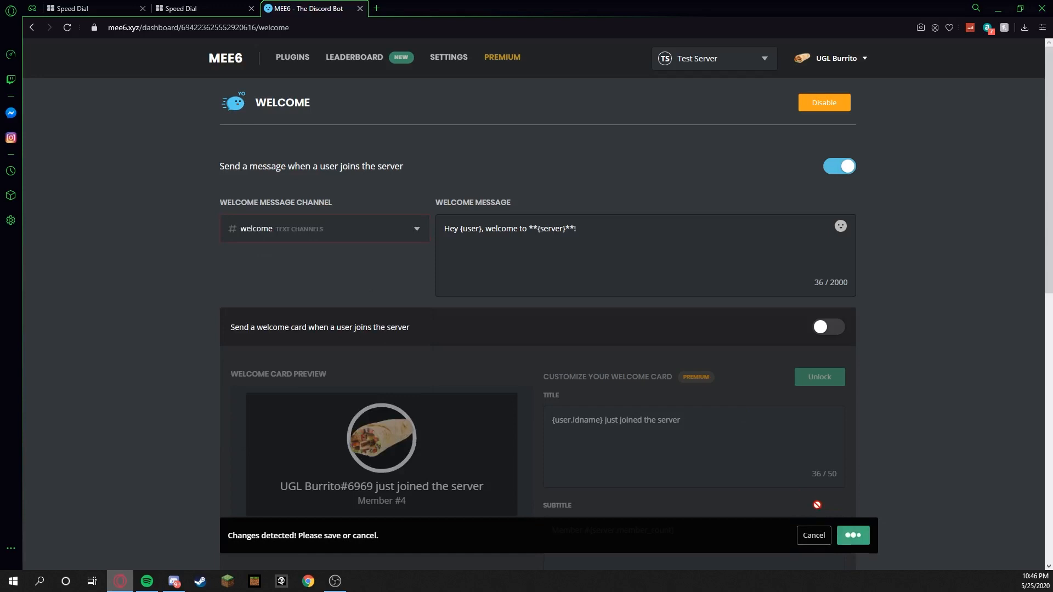
scroll(down, 3)
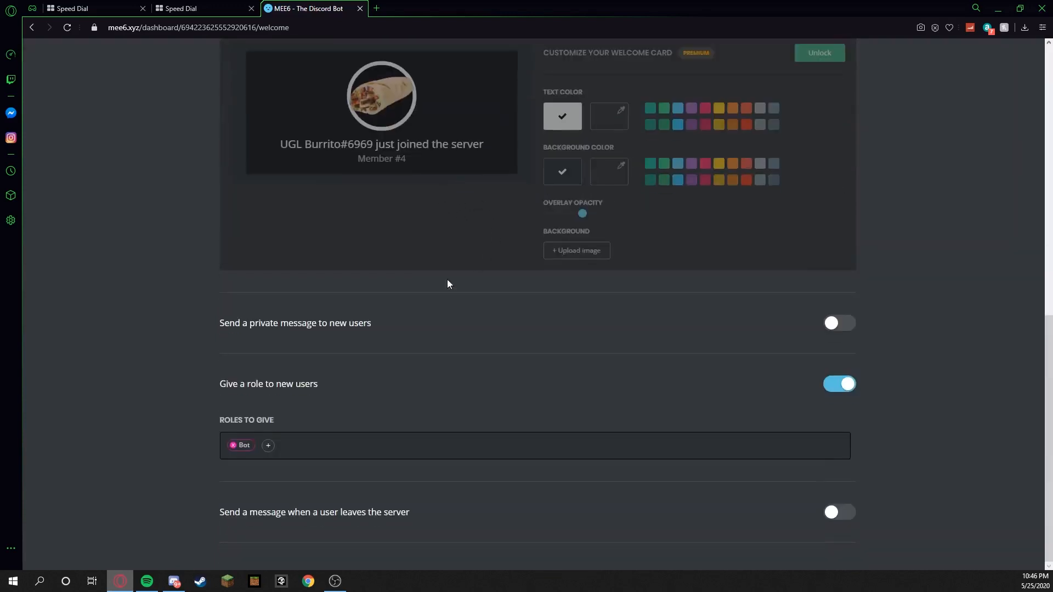
mouse_move(261, 481)
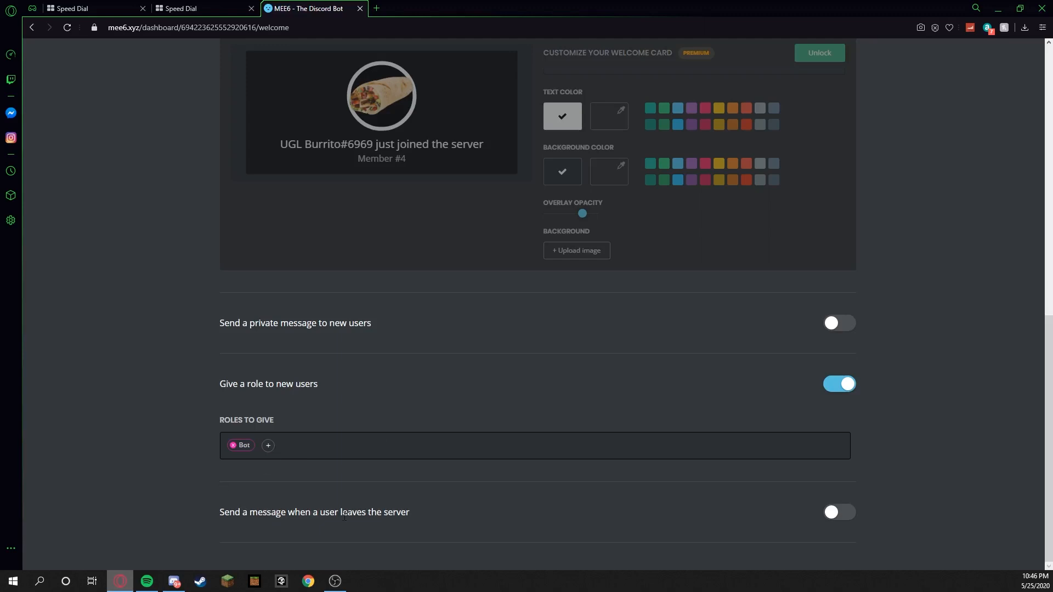
scroll(up, 3)
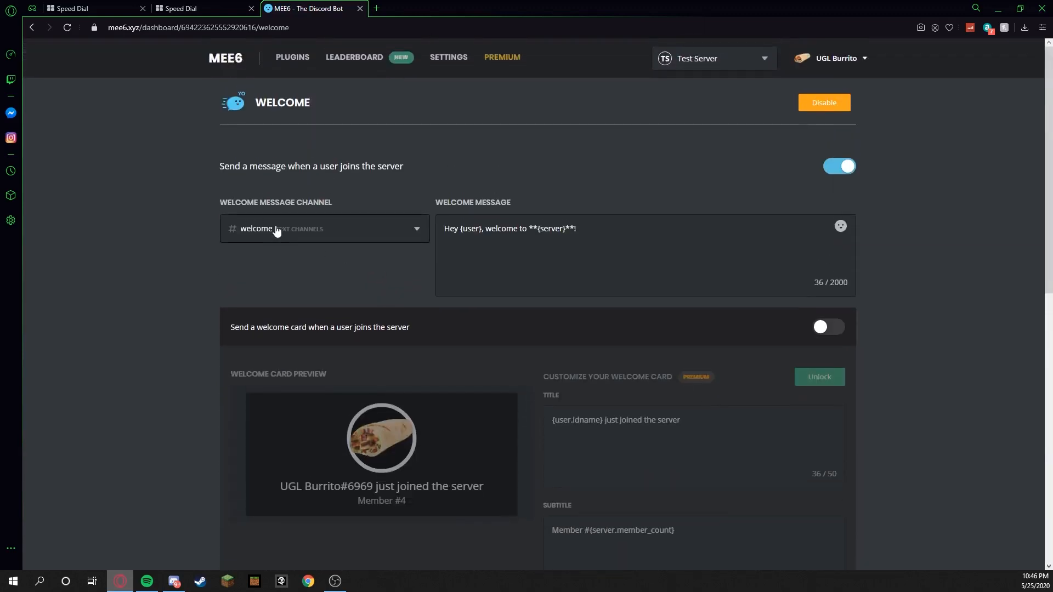
mouse_move(254, 228)
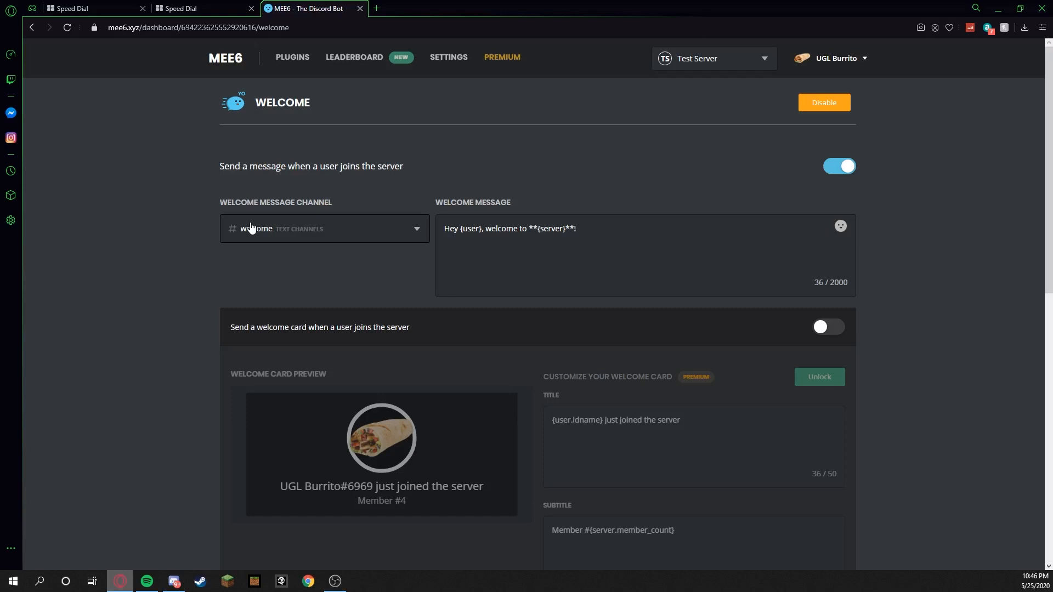
mouse_move(288, 179)
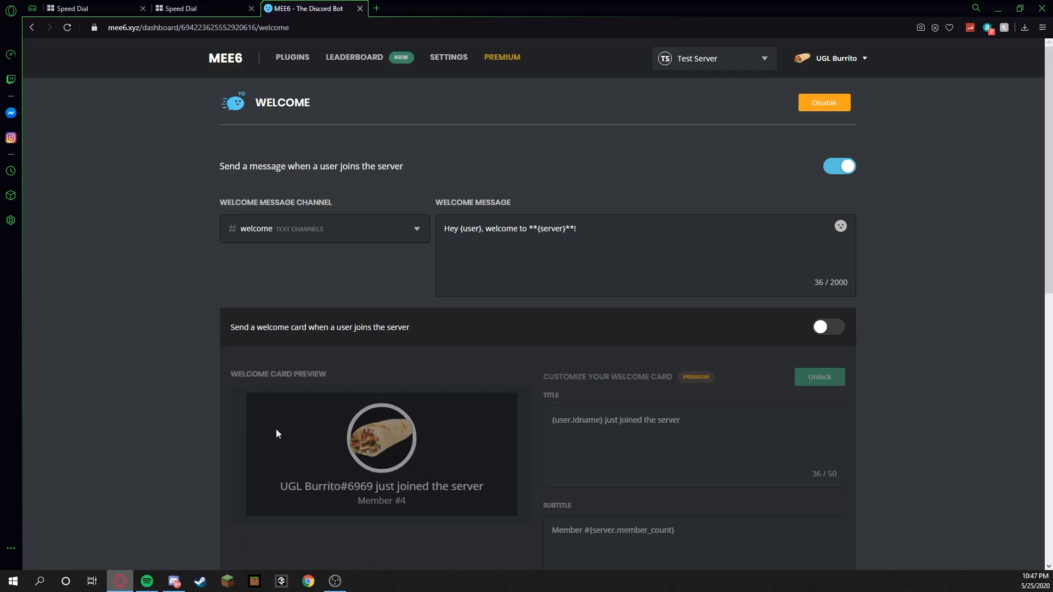
mouse_move(410, 417)
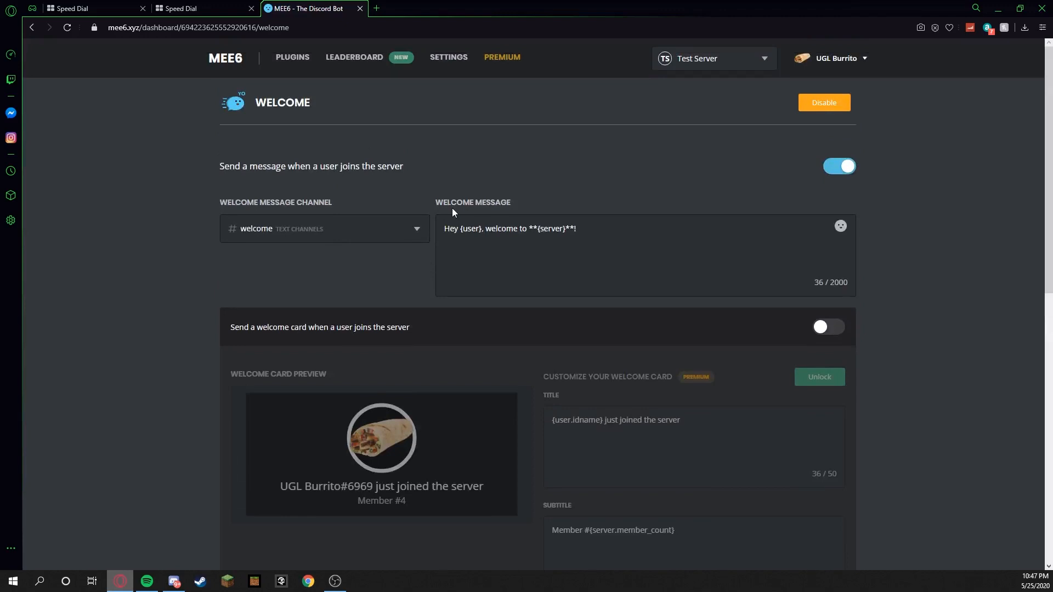
mouse_move(438, 212)
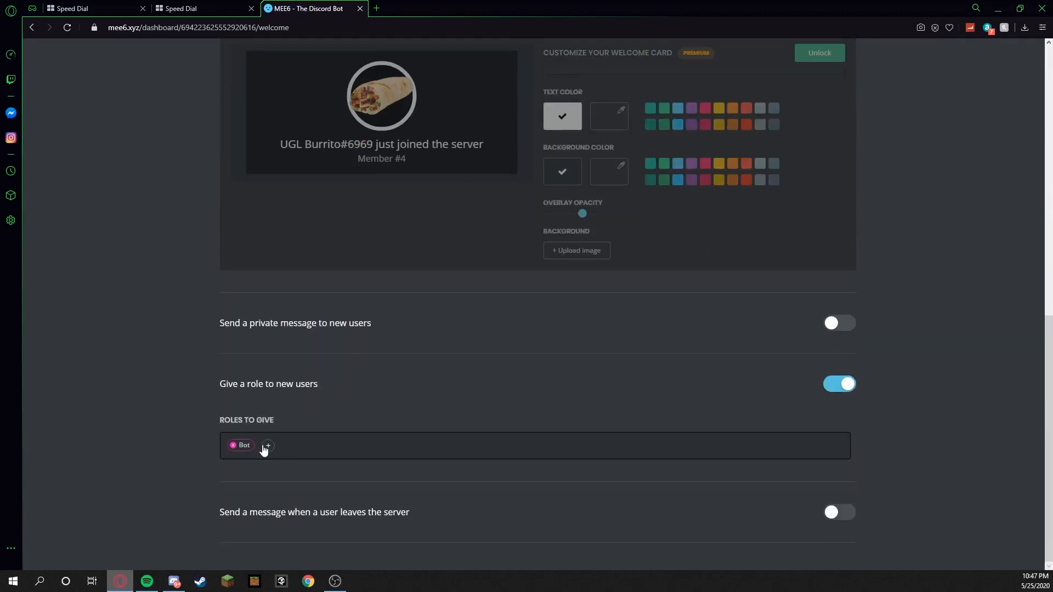
click(267, 446)
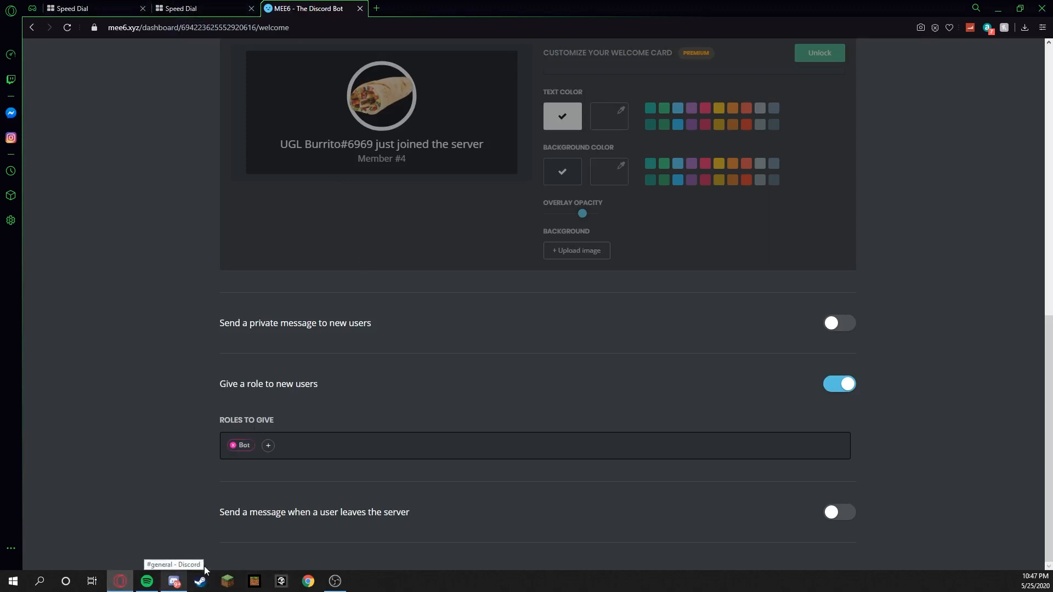
click(173, 581)
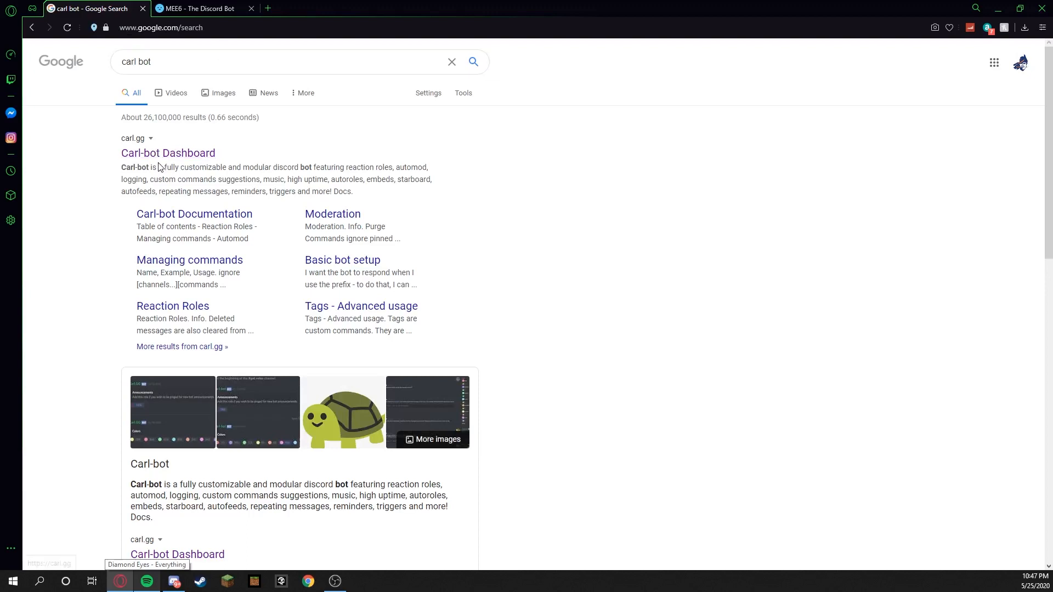
Invite Carl-bot from carl.gg, authorize it on Discord, and return to the Discord app.
click(168, 153)
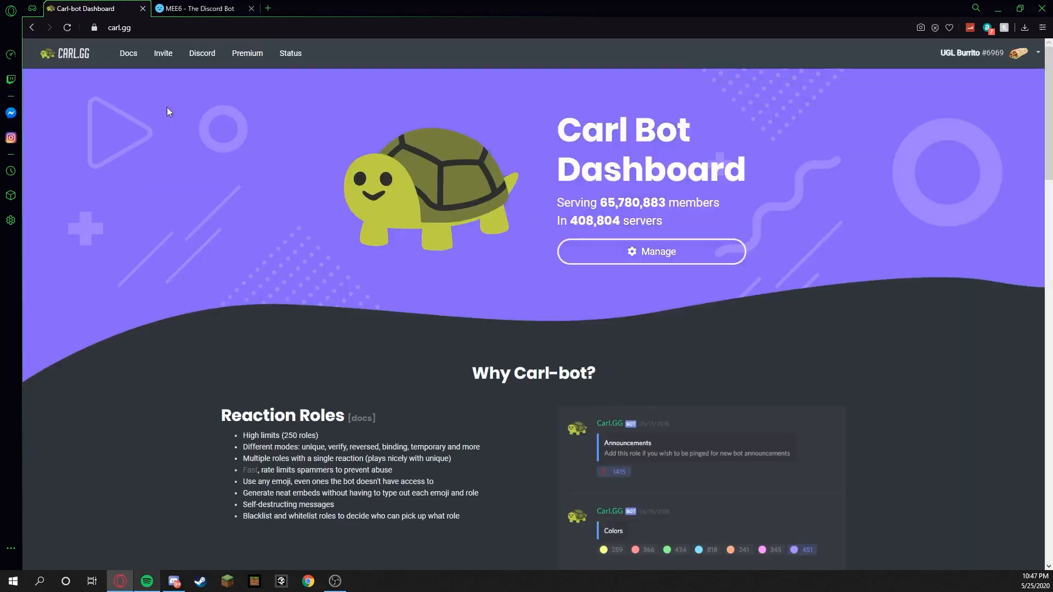
click(650, 251)
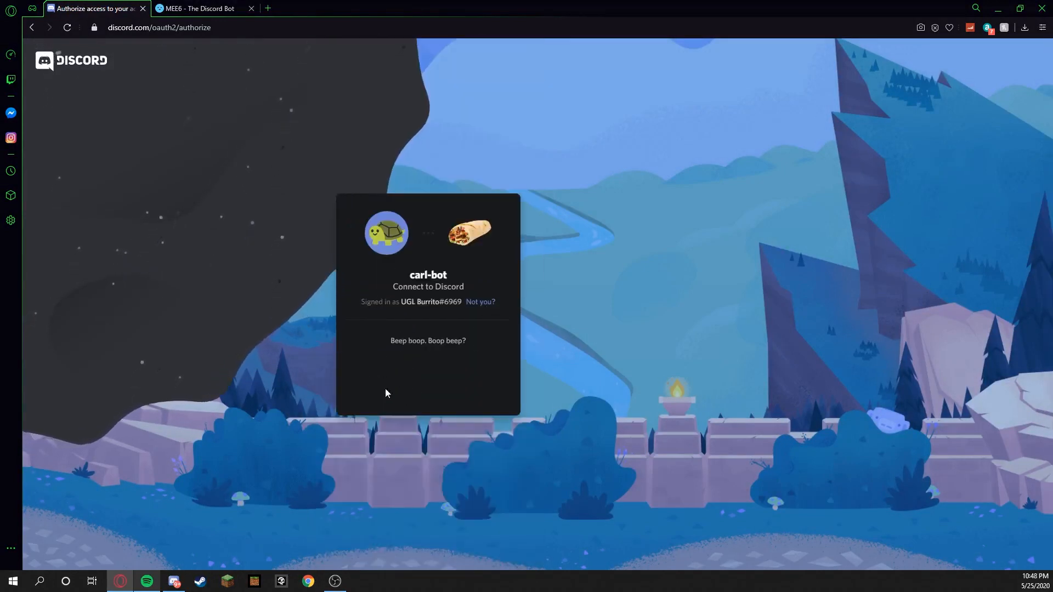
click(428, 377)
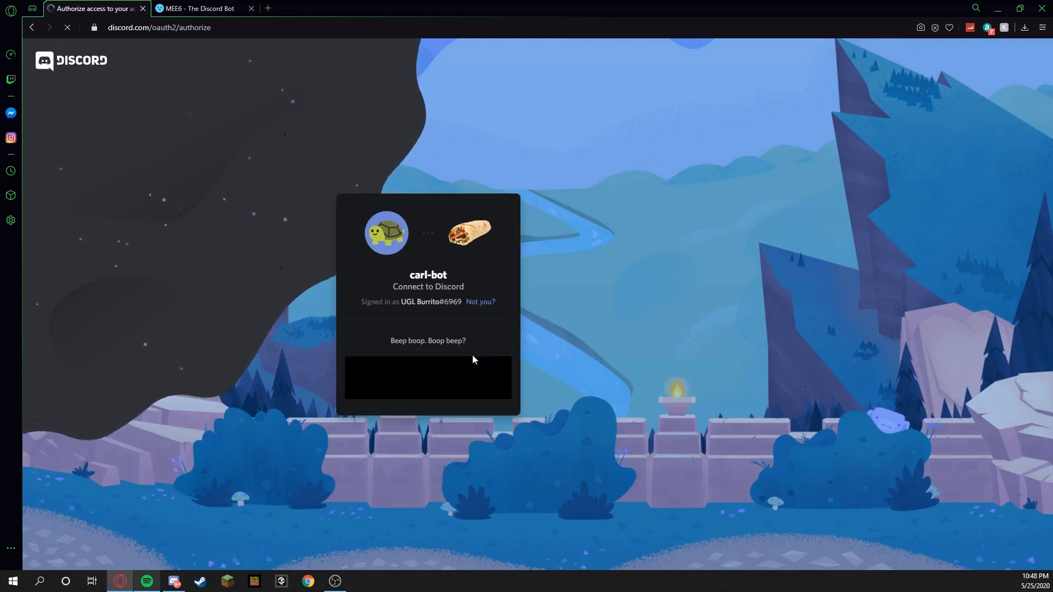
click(427, 378)
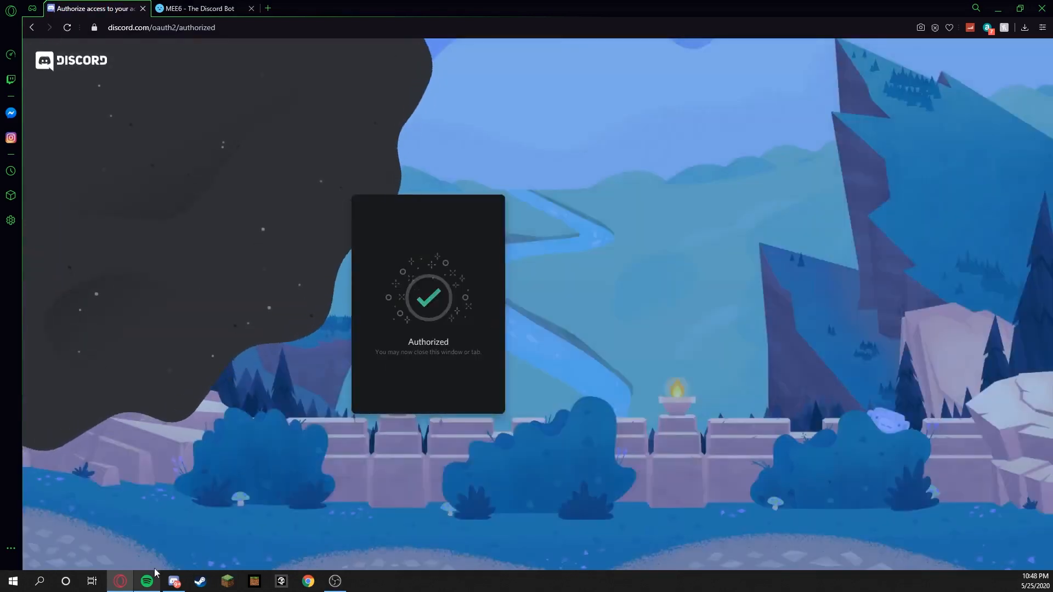
click(174, 581)
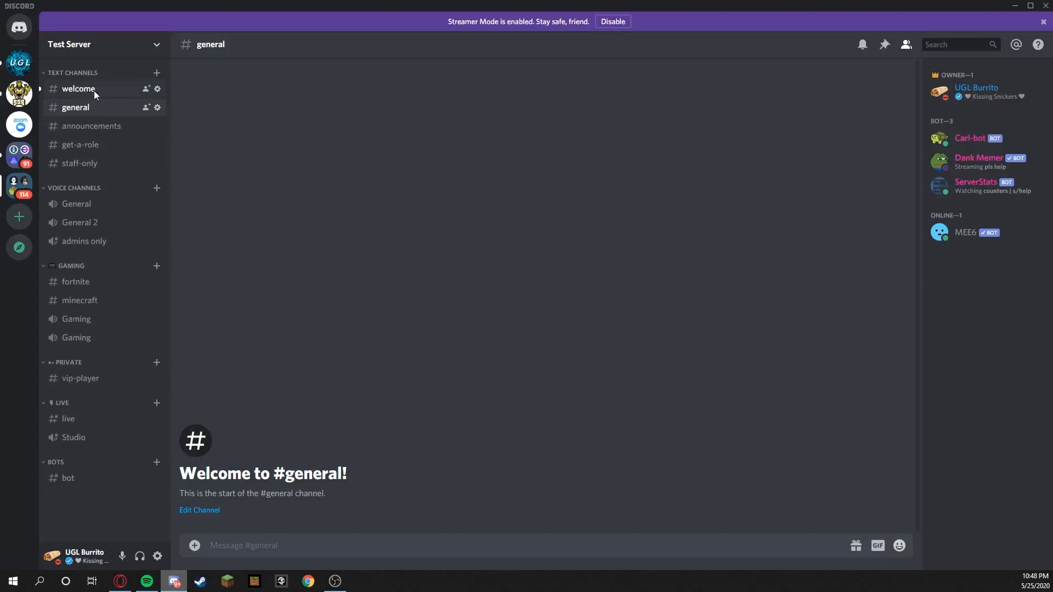
Open Test Server's #welcome channel to see MEE6 greeting Carl-bot.
click(78, 89)
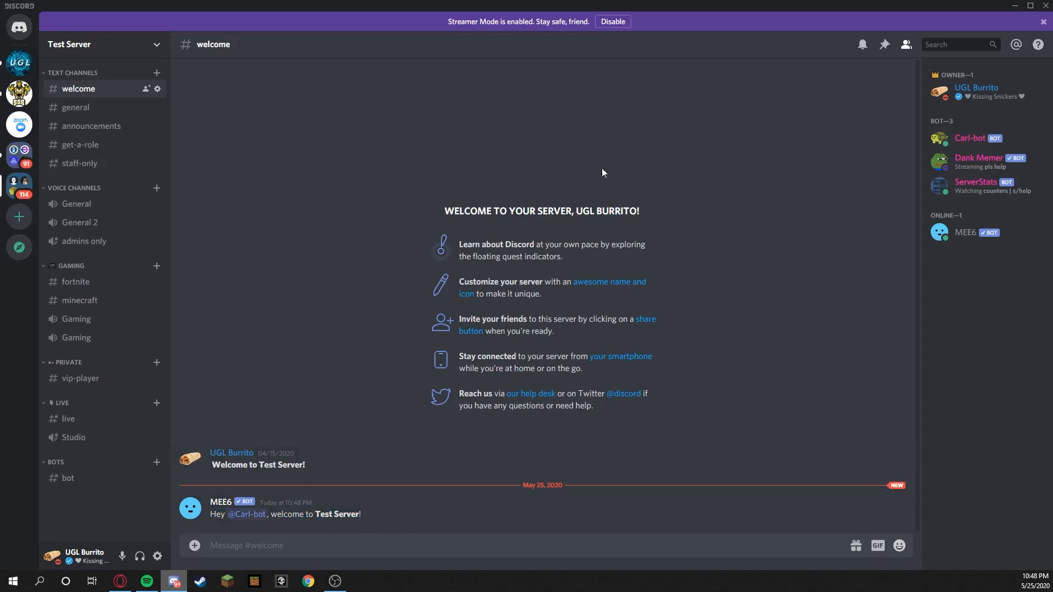
mouse_move(971, 140)
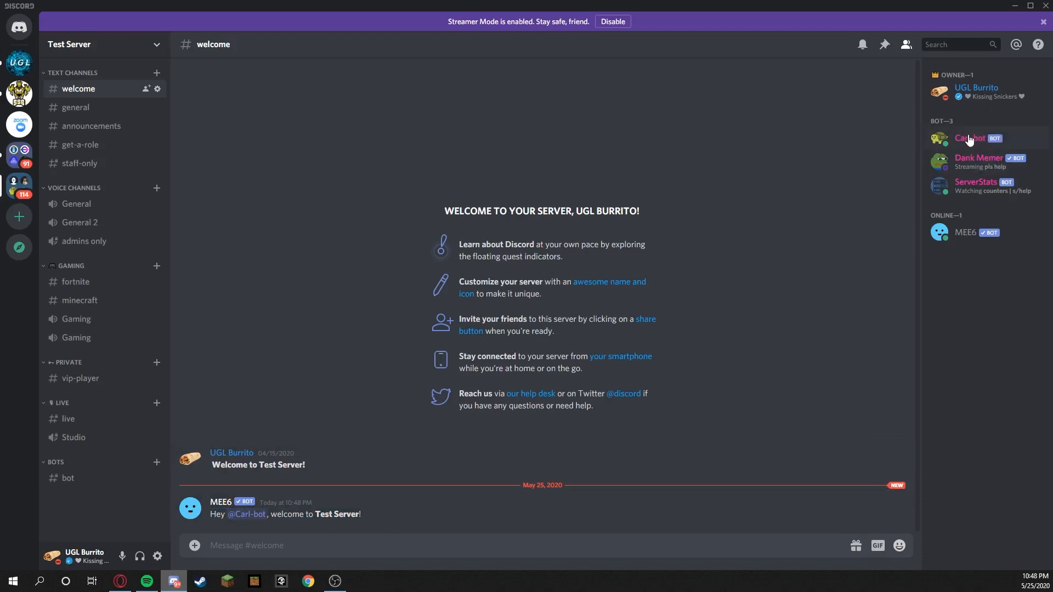
mouse_move(945, 77)
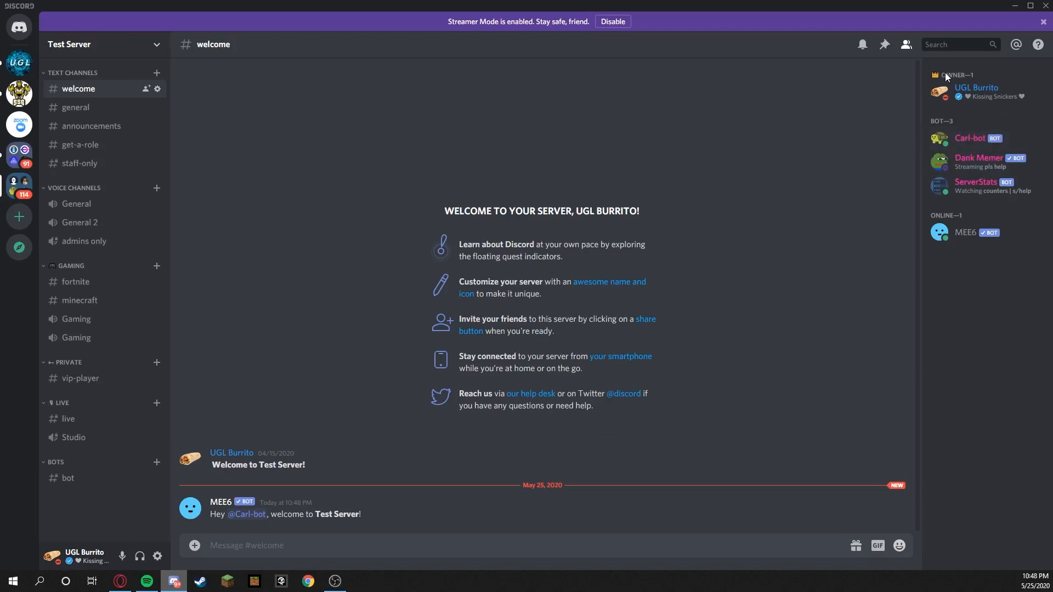
mouse_move(670, 190)
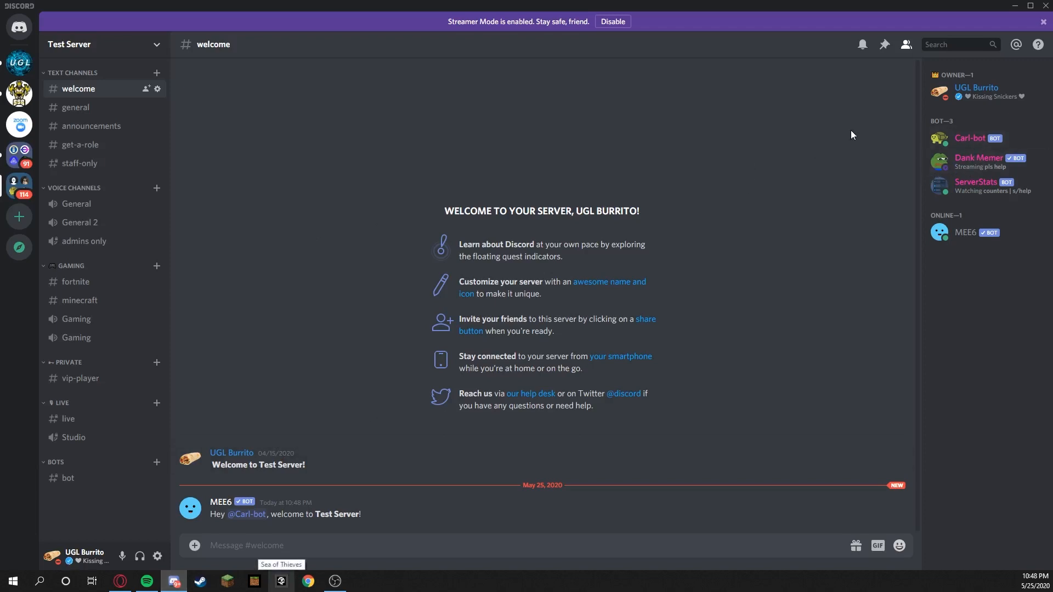
mouse_move(275, 98)
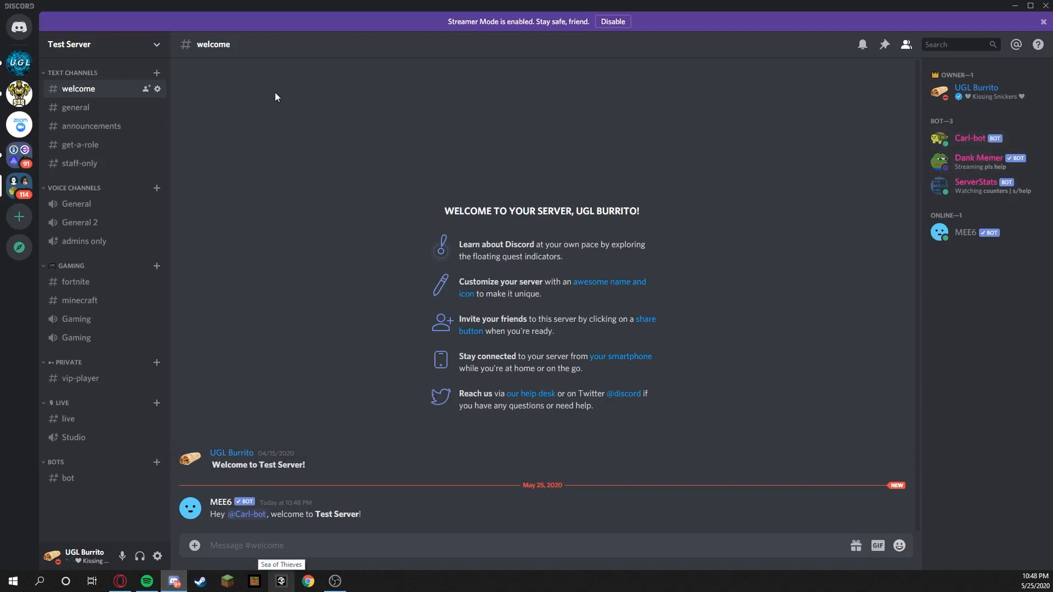
mouse_move(480, 231)
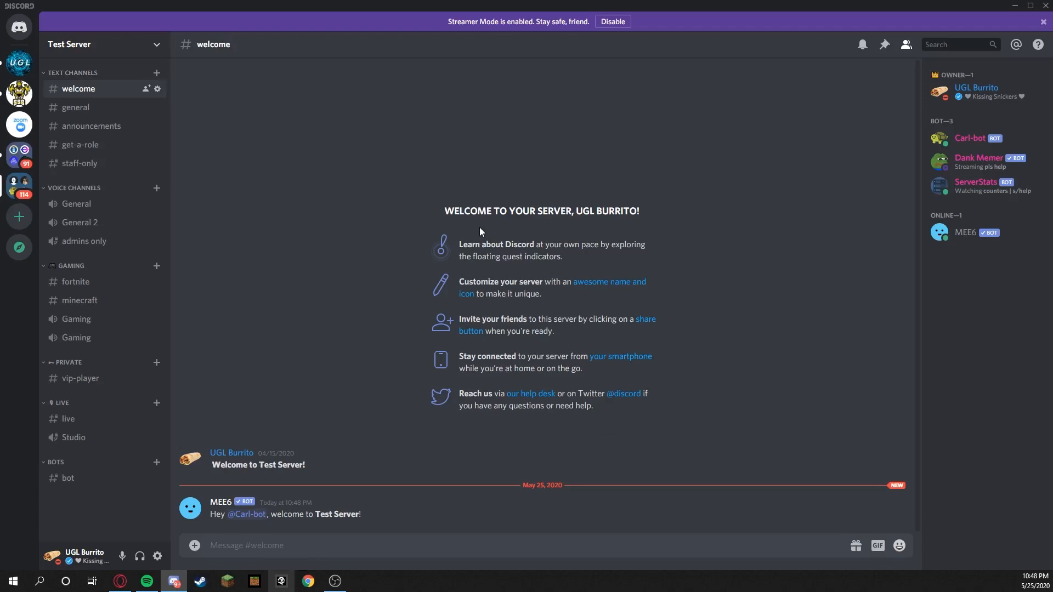
mouse_move(1003, 149)
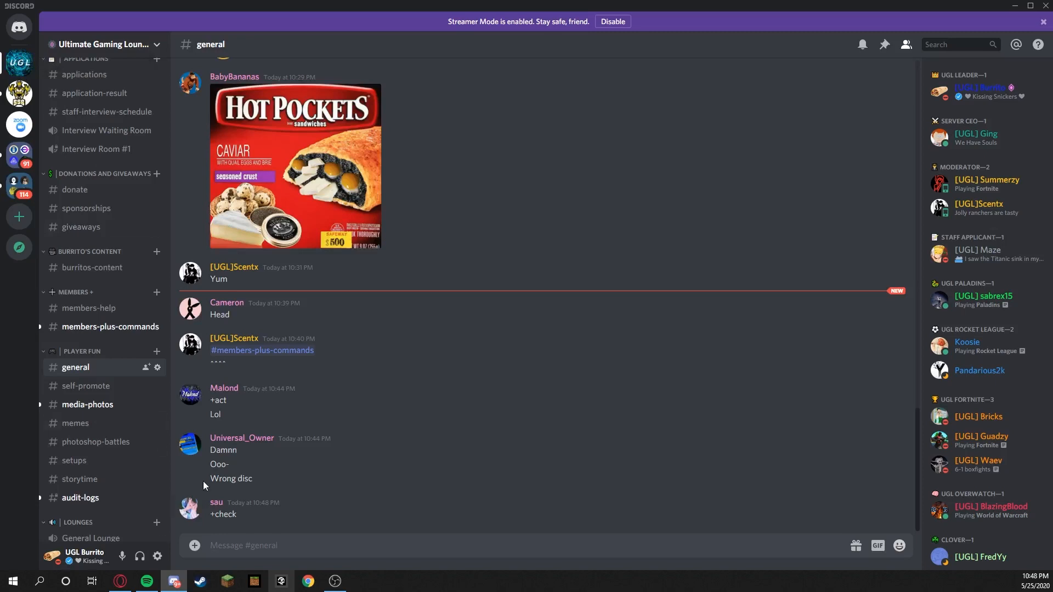
scroll(down, 3)
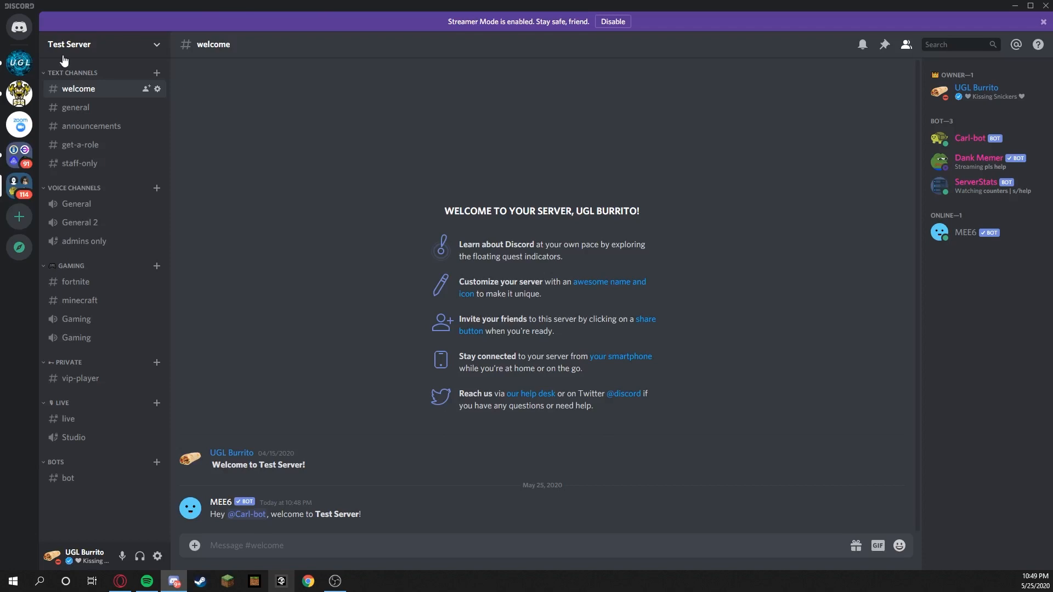
mouse_move(3, 69)
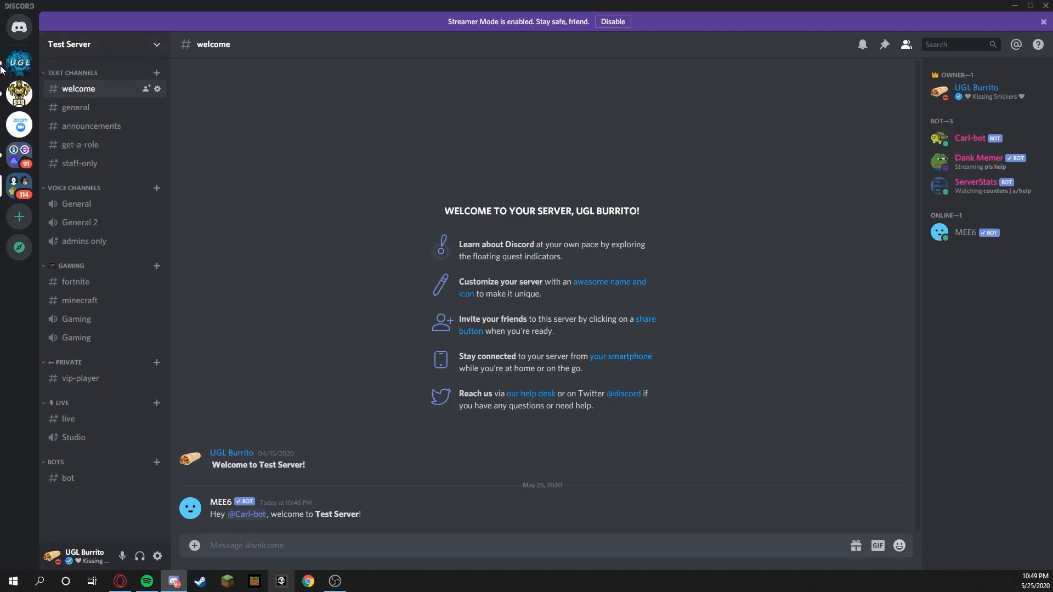